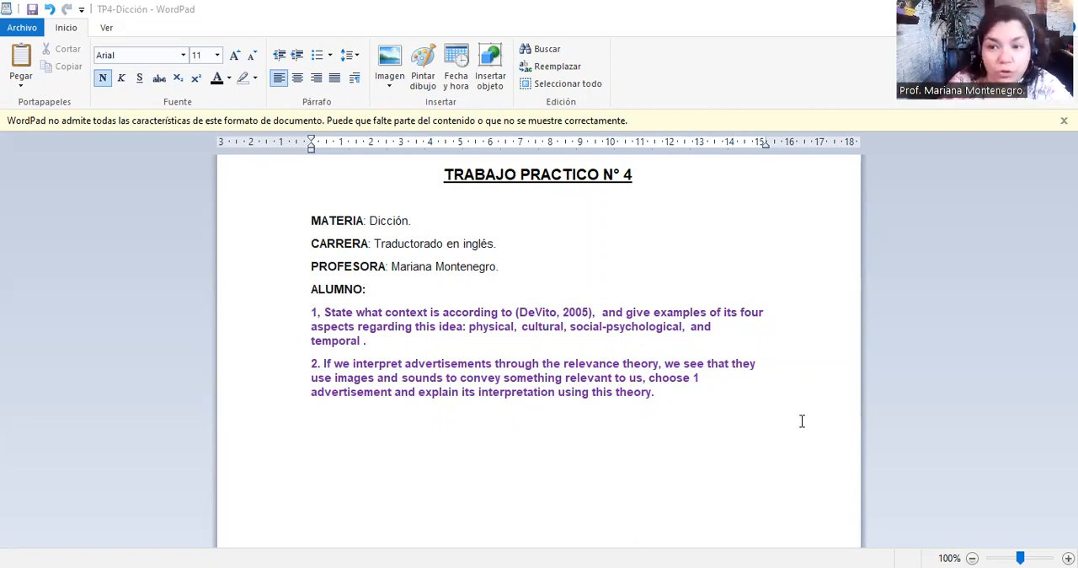
mouse_move(775, 485)
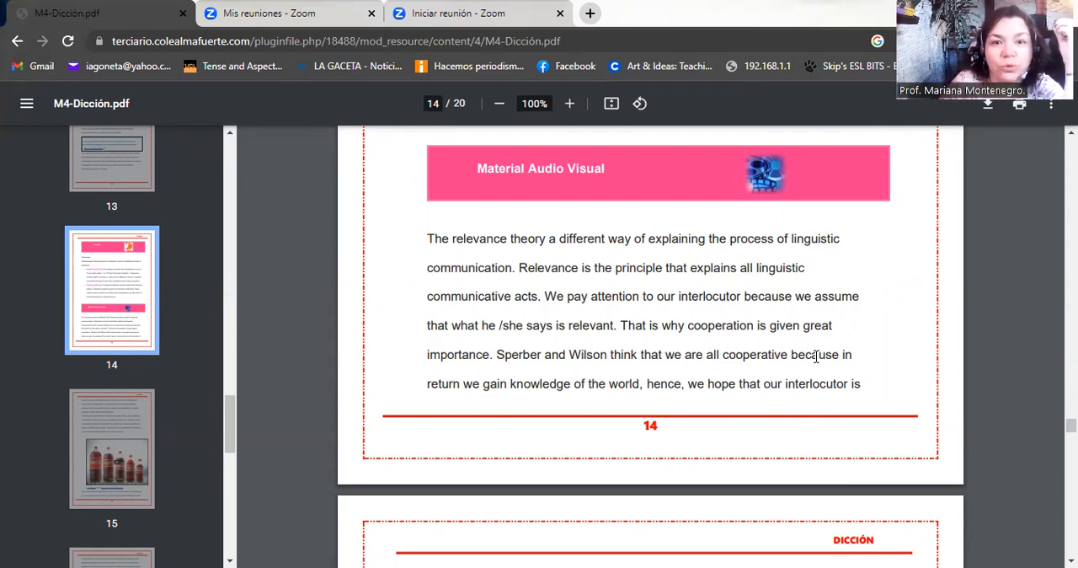
mouse_move(975, 379)
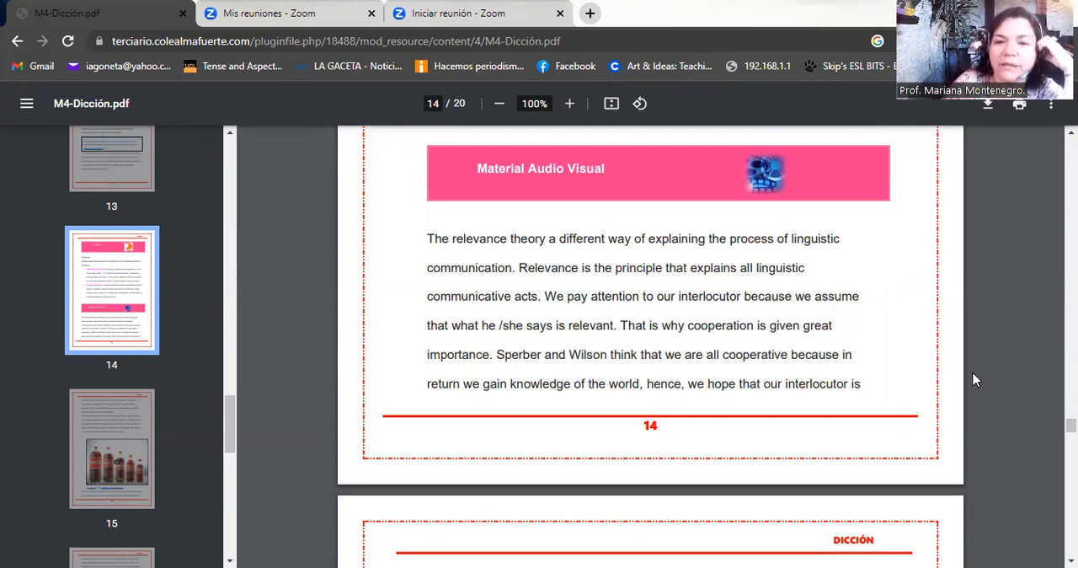
scroll(down, 3)
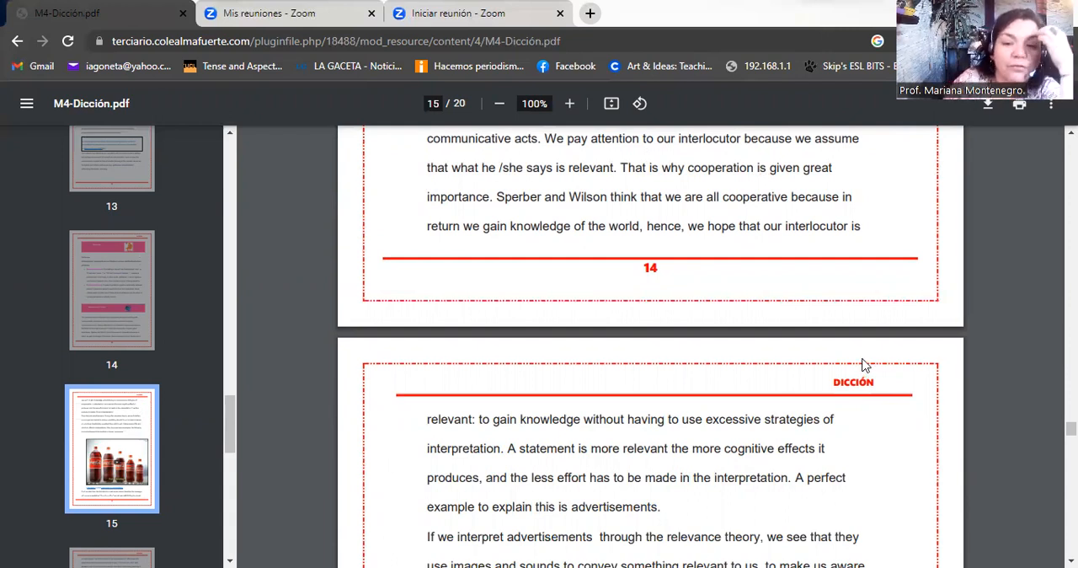
scroll(down, 3)
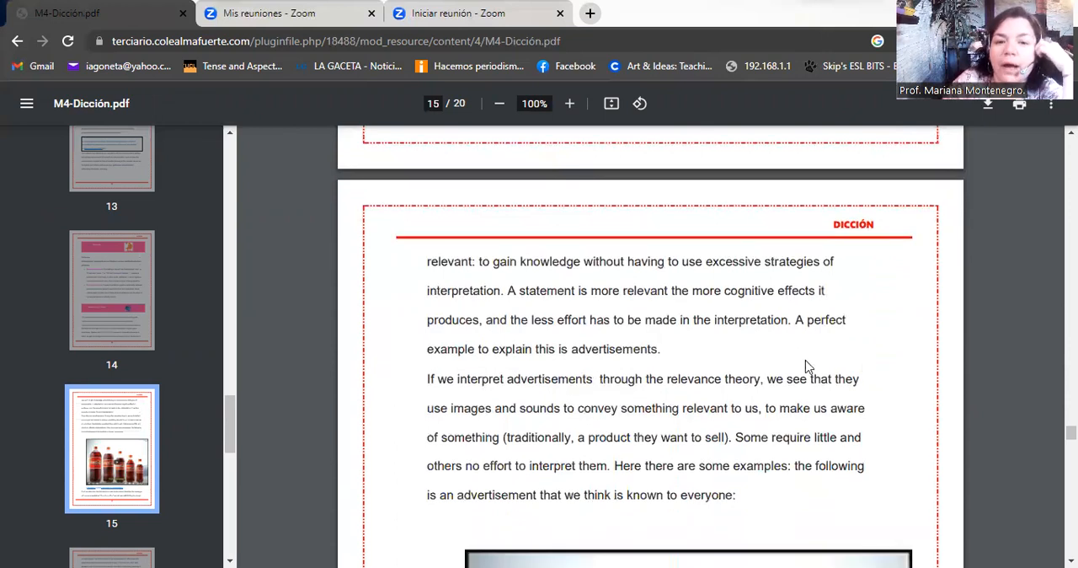
mouse_move(727, 352)
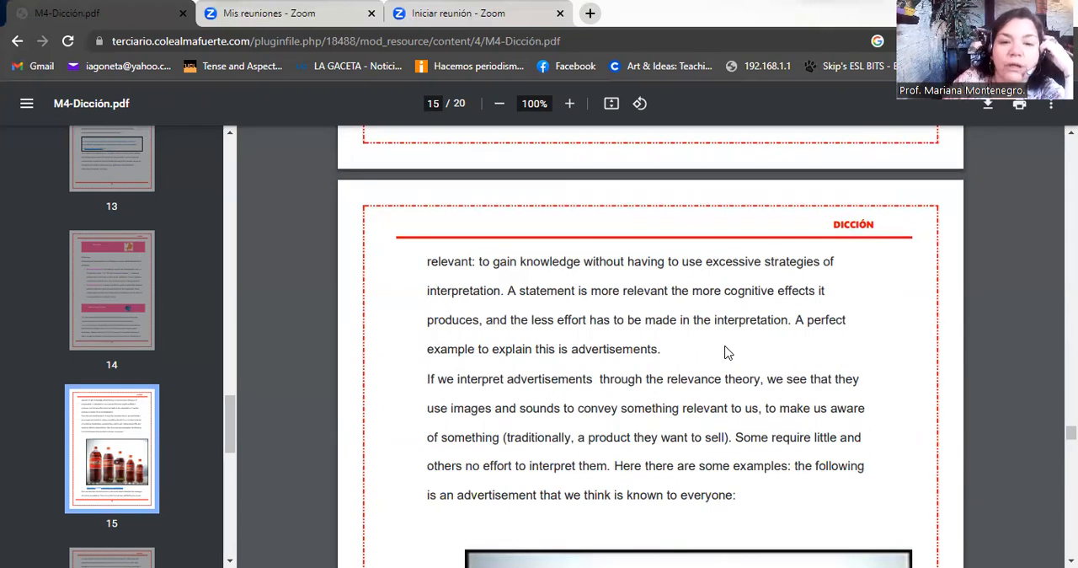
mouse_move(786, 385)
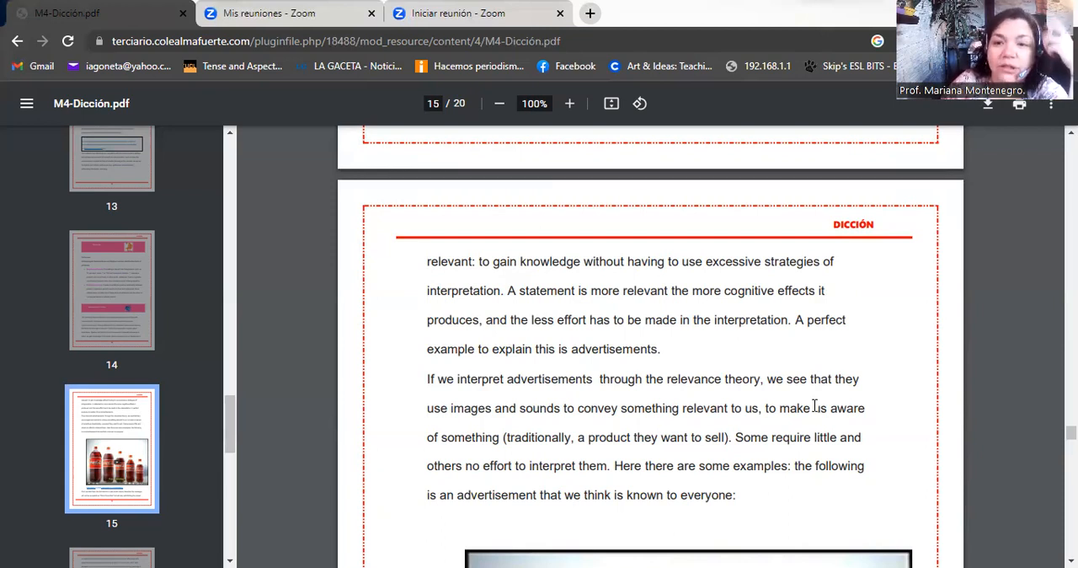
mouse_move(872, 433)
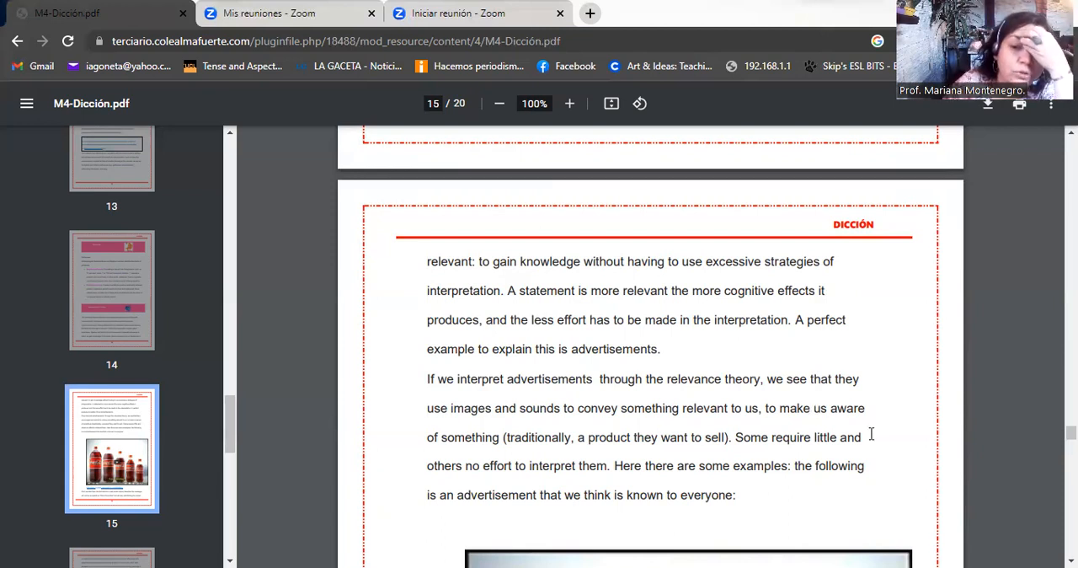
mouse_move(884, 435)
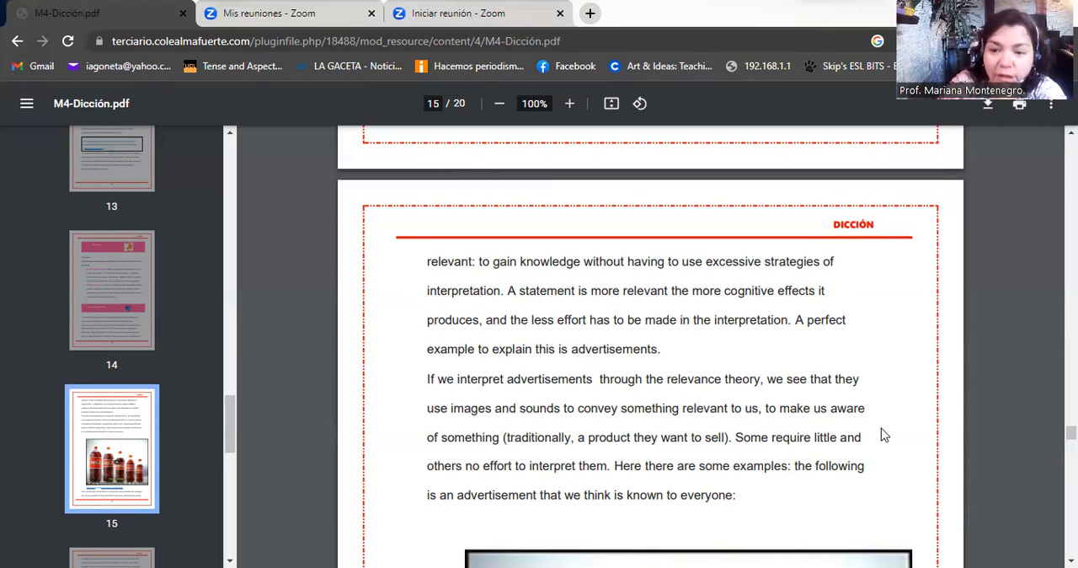
scroll(down, 3)
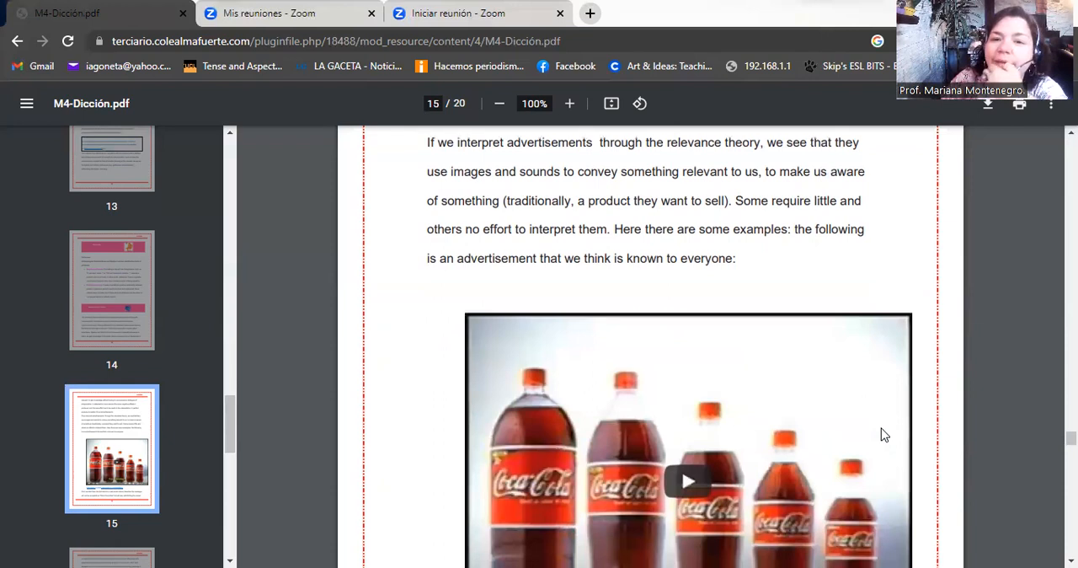
scroll(down, 3)
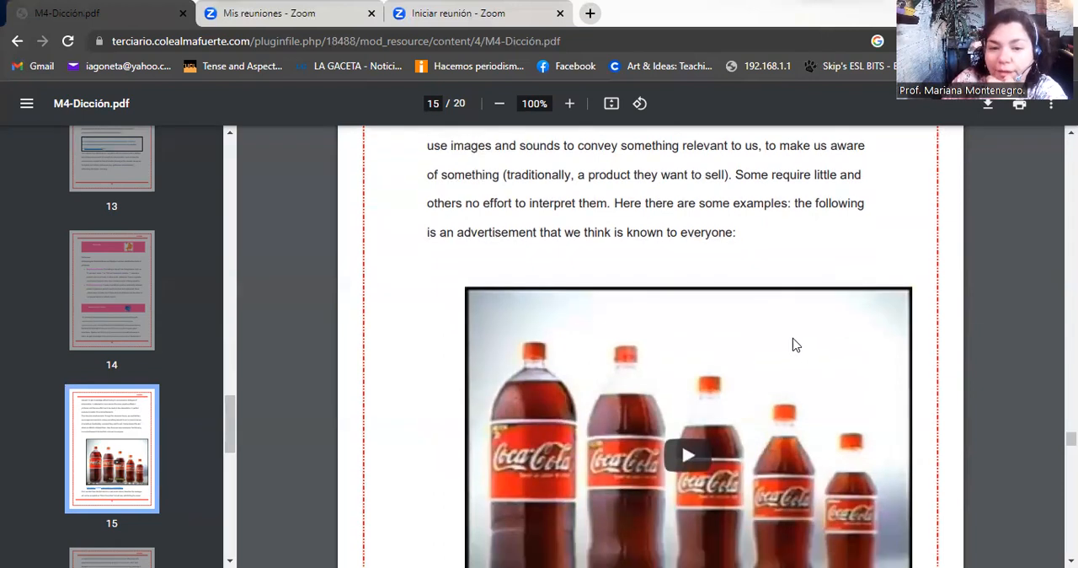
scroll(down, 3)
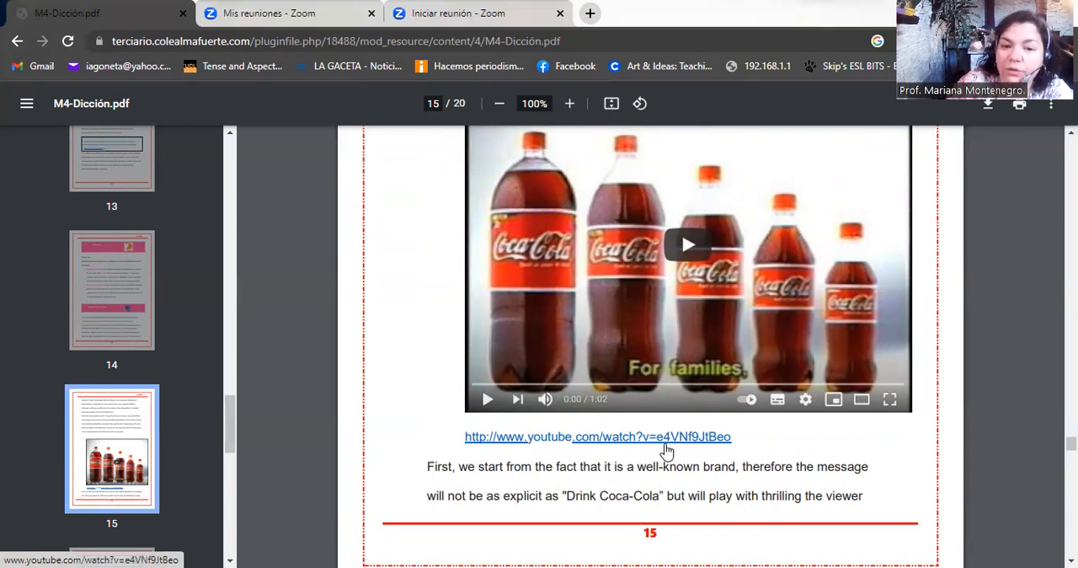
mouse_move(605, 325)
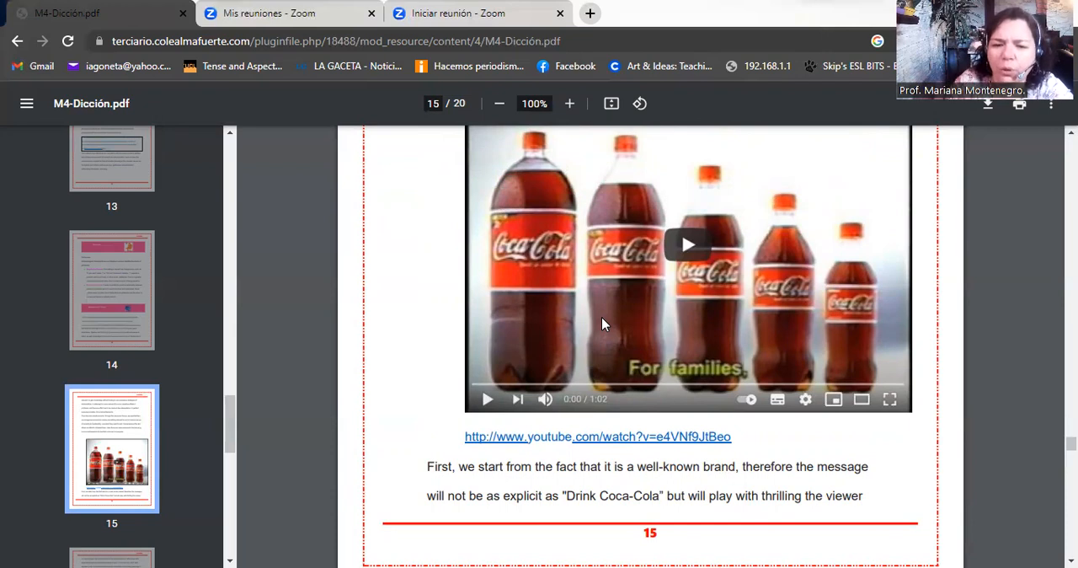
scroll(down, 3)
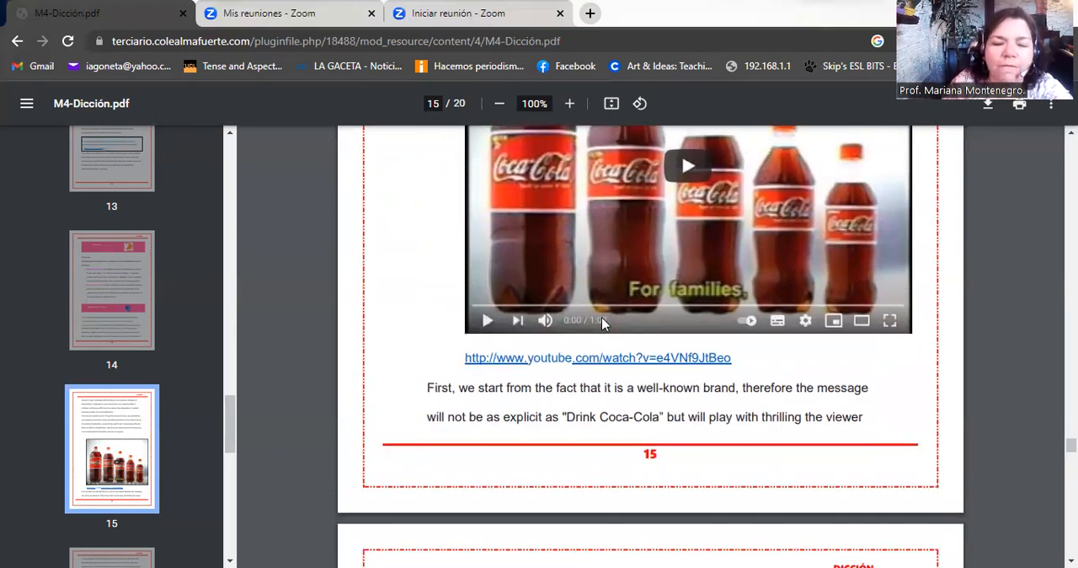
scroll(down, 3)
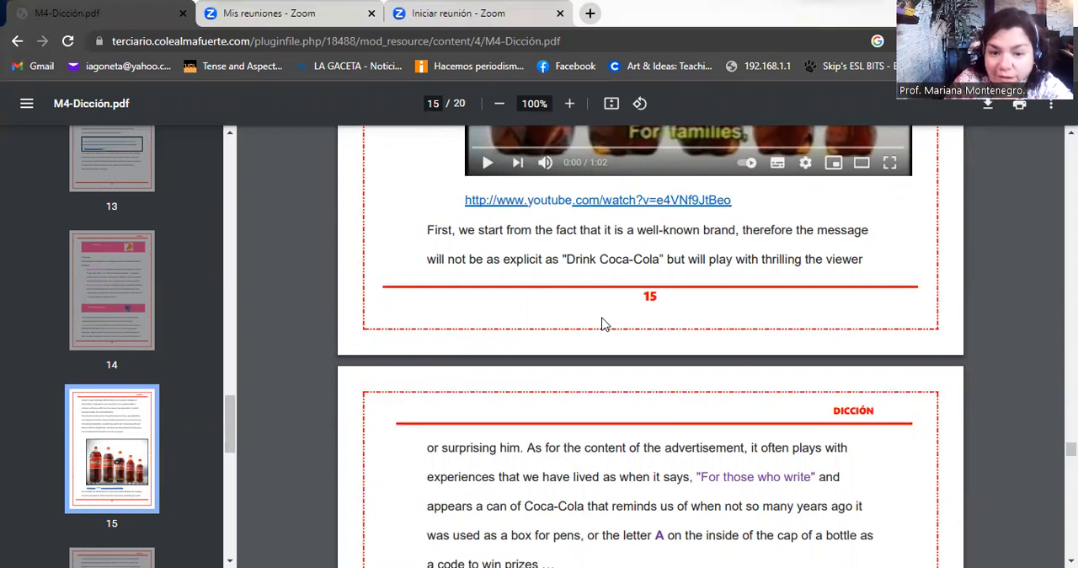
mouse_move(756, 465)
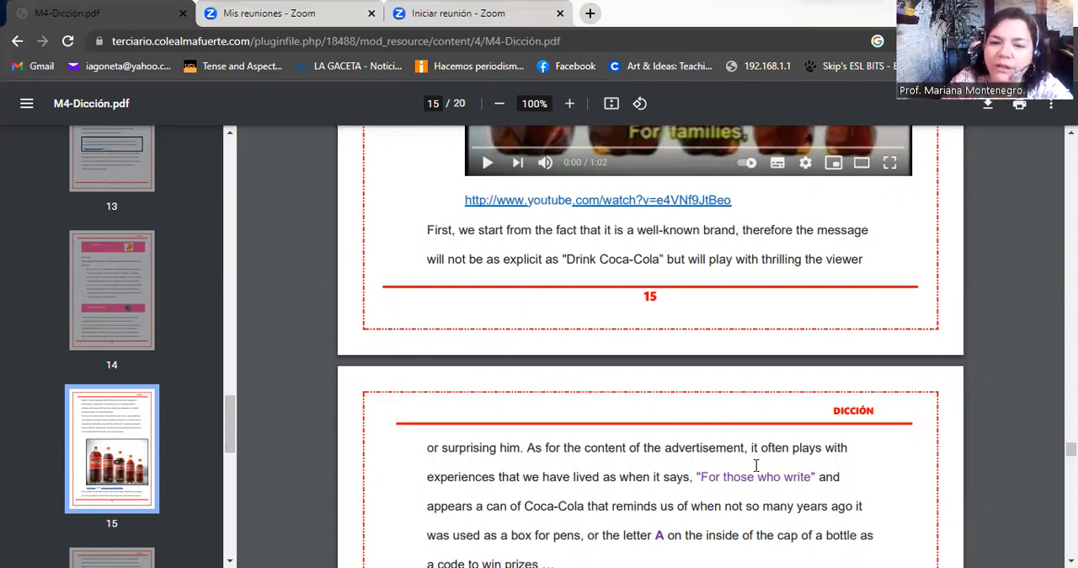
mouse_move(787, 463)
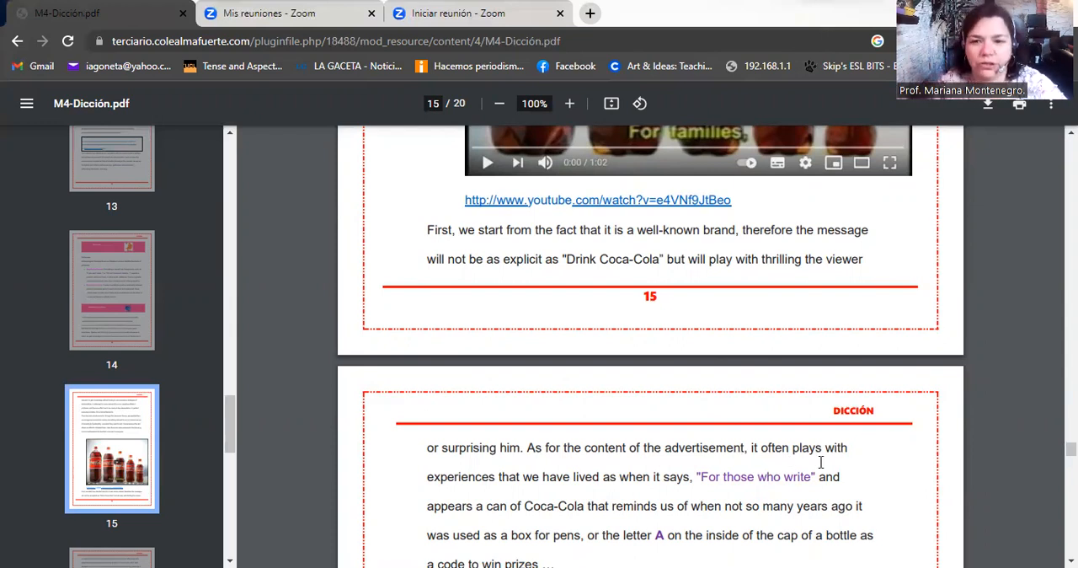
scroll(down, 3)
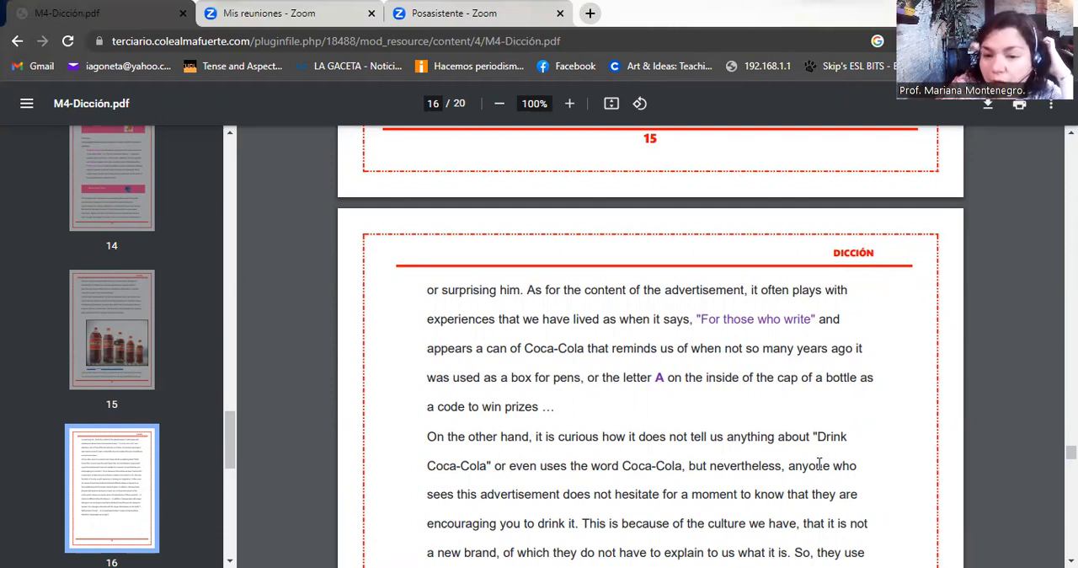
scroll(down, 3)
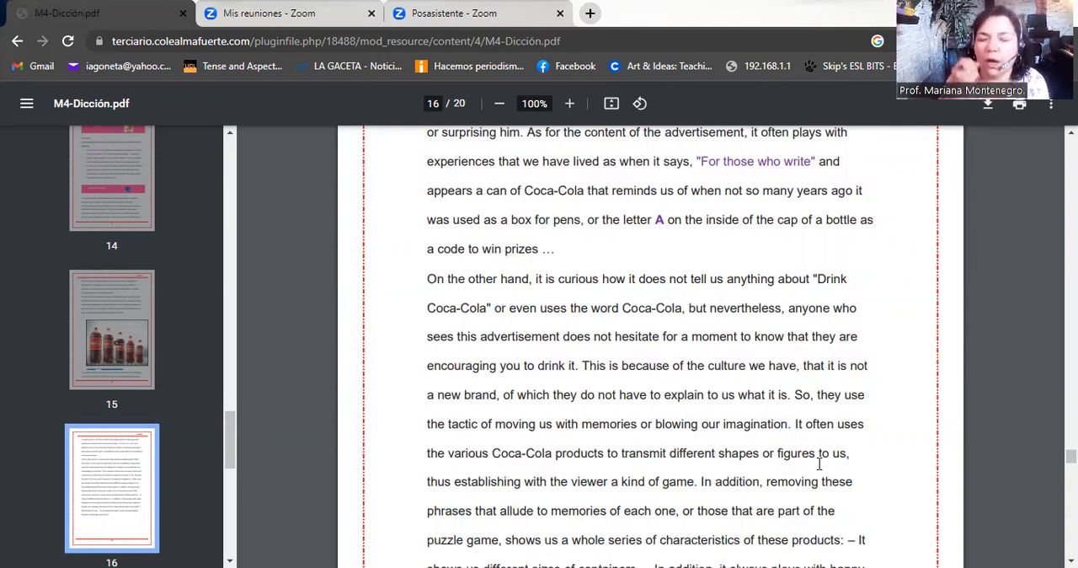
scroll(up, 3)
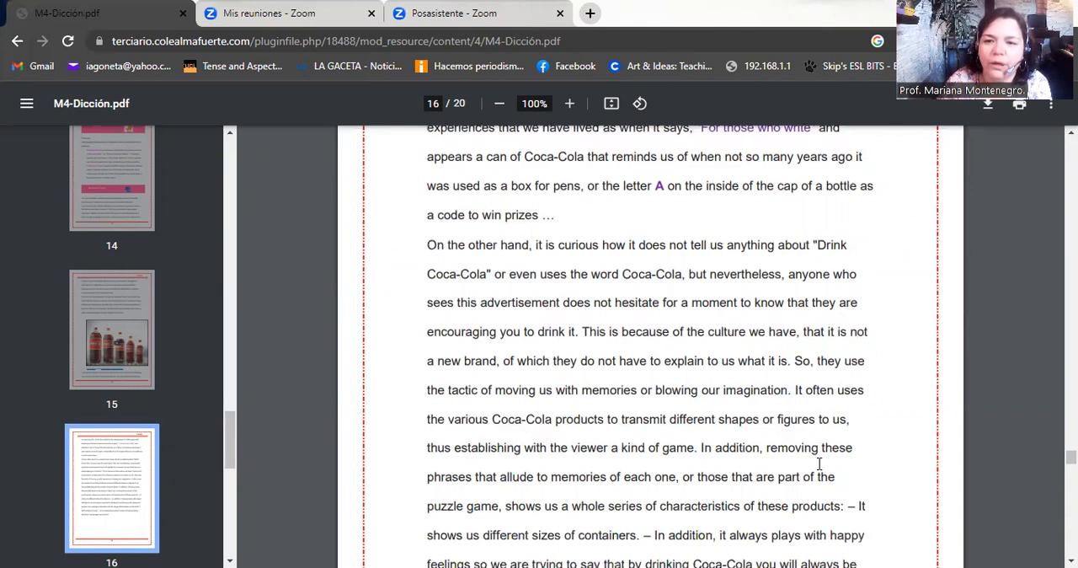
scroll(down, 3)
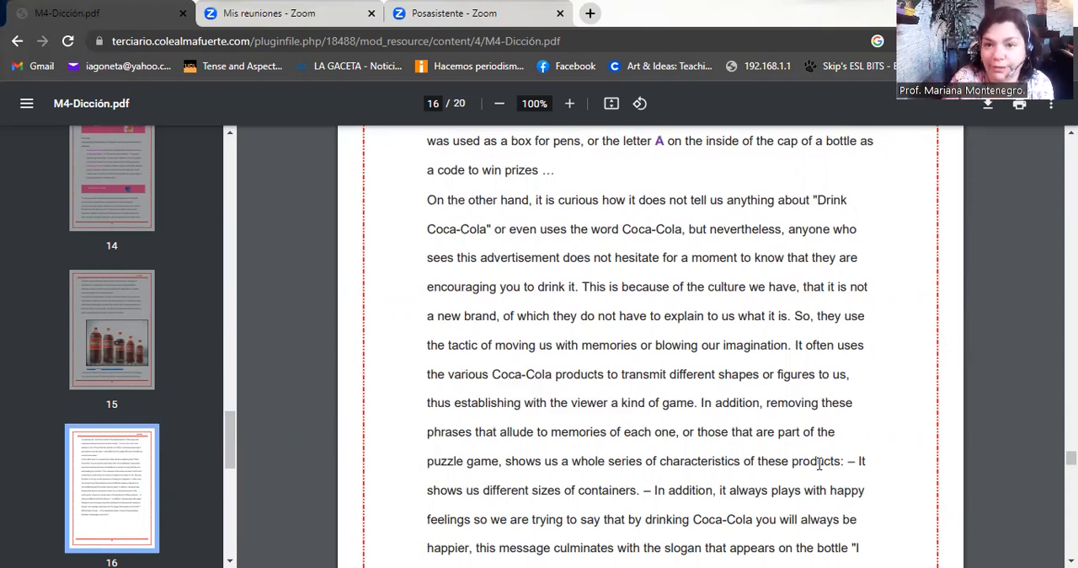
scroll(up, 3)
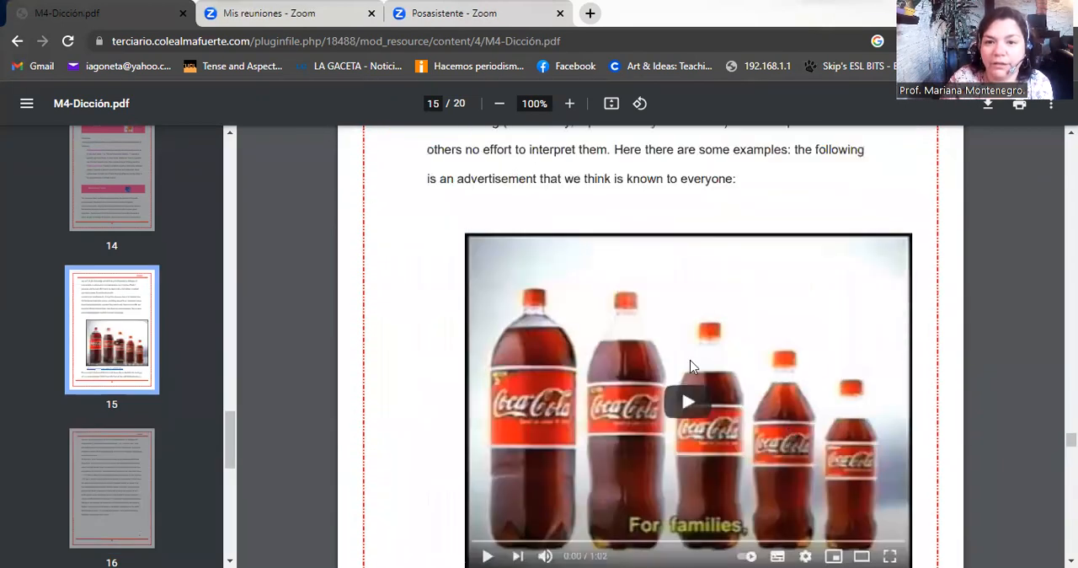
scroll(down, 3)
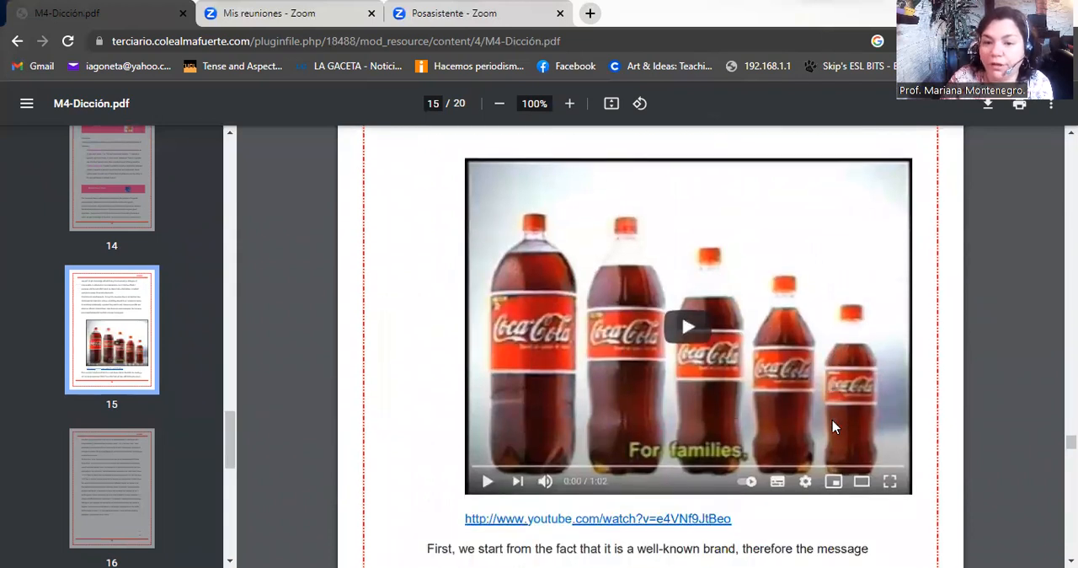
scroll(down, 3)
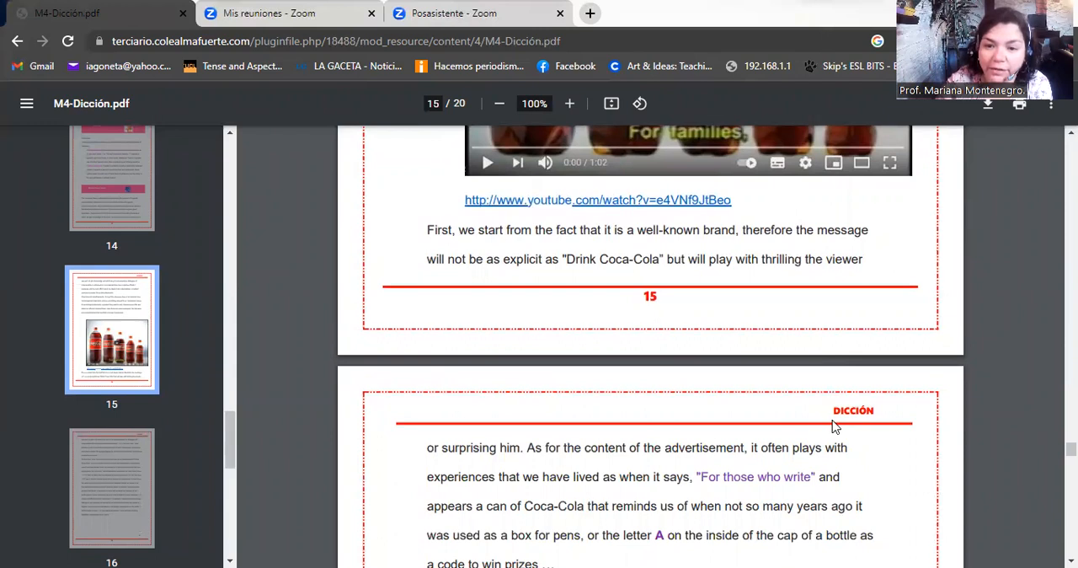
scroll(down, 3)
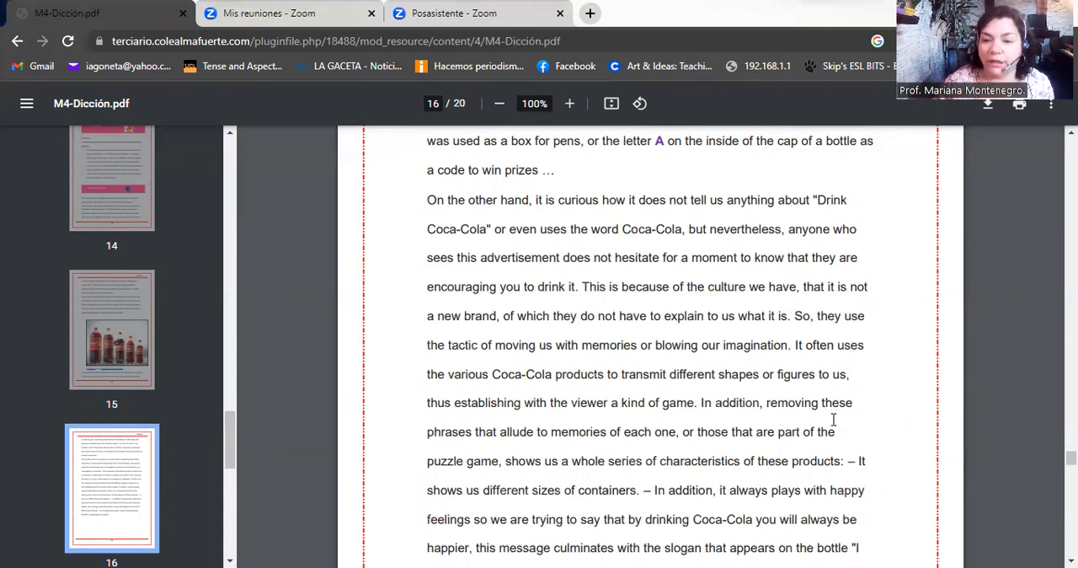
scroll(down, 3)
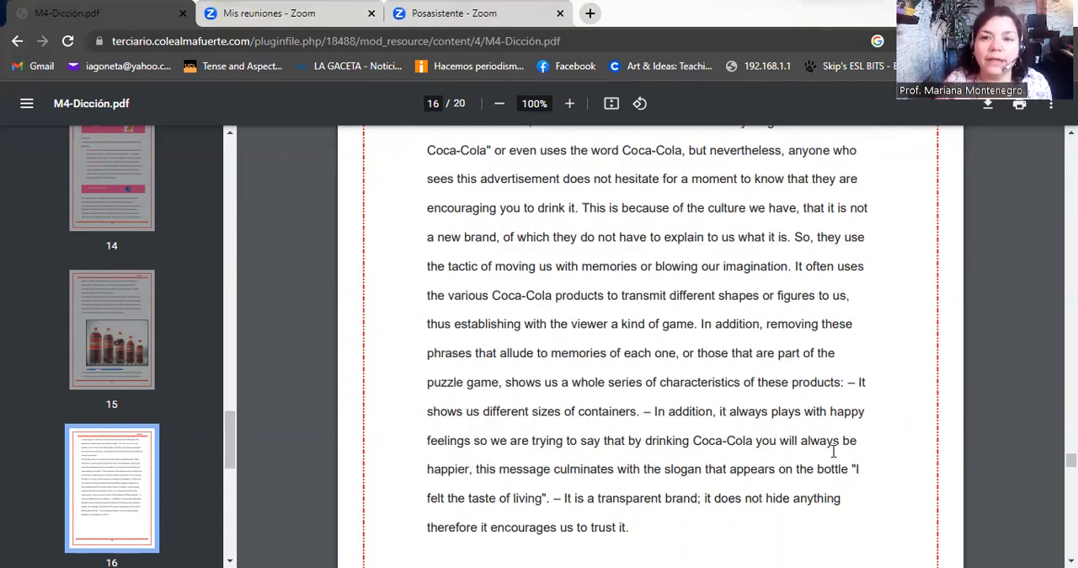
scroll(down, 3)
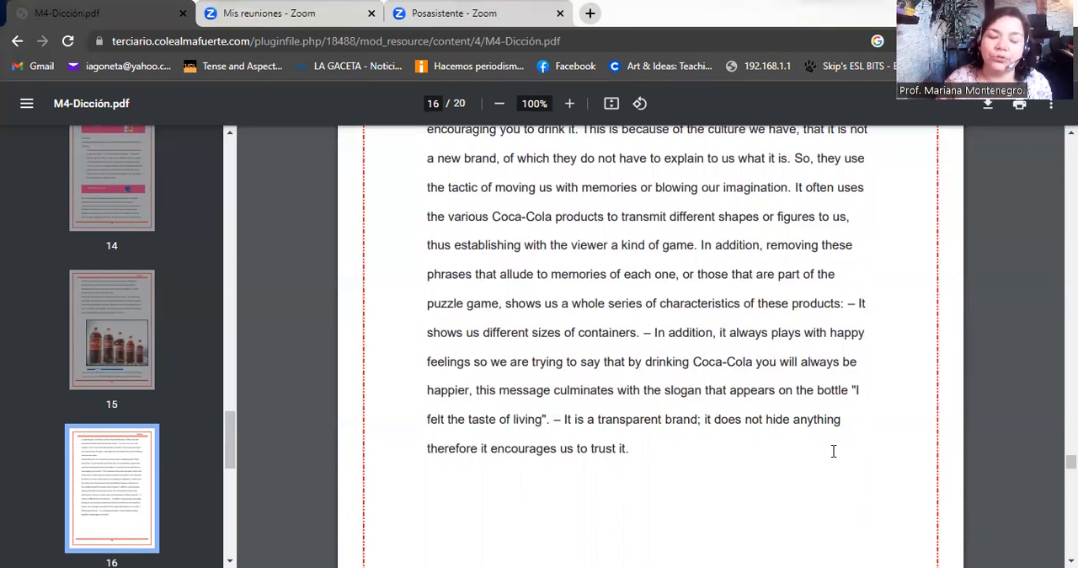
scroll(down, 3)
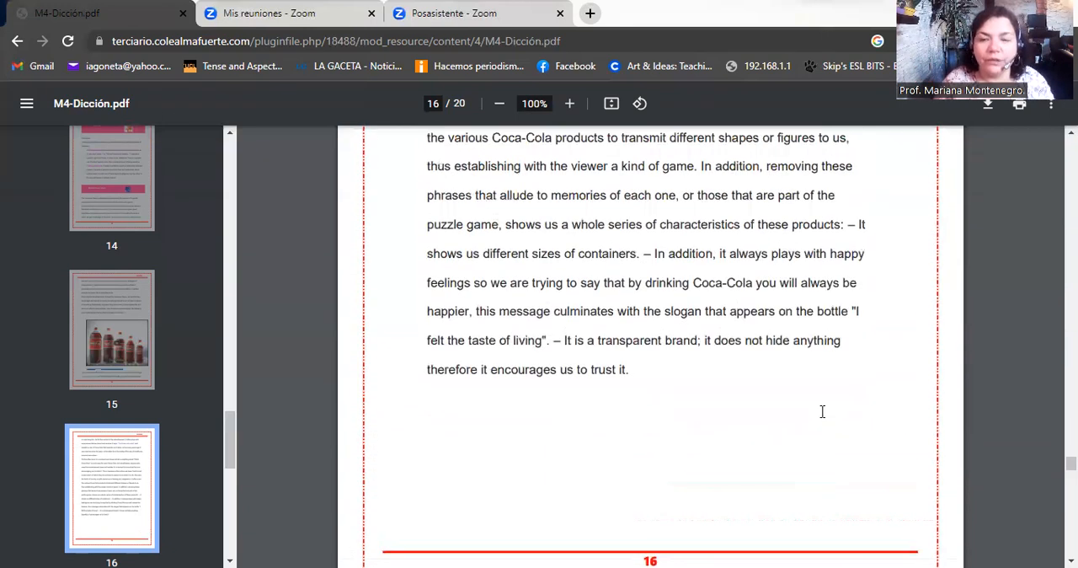